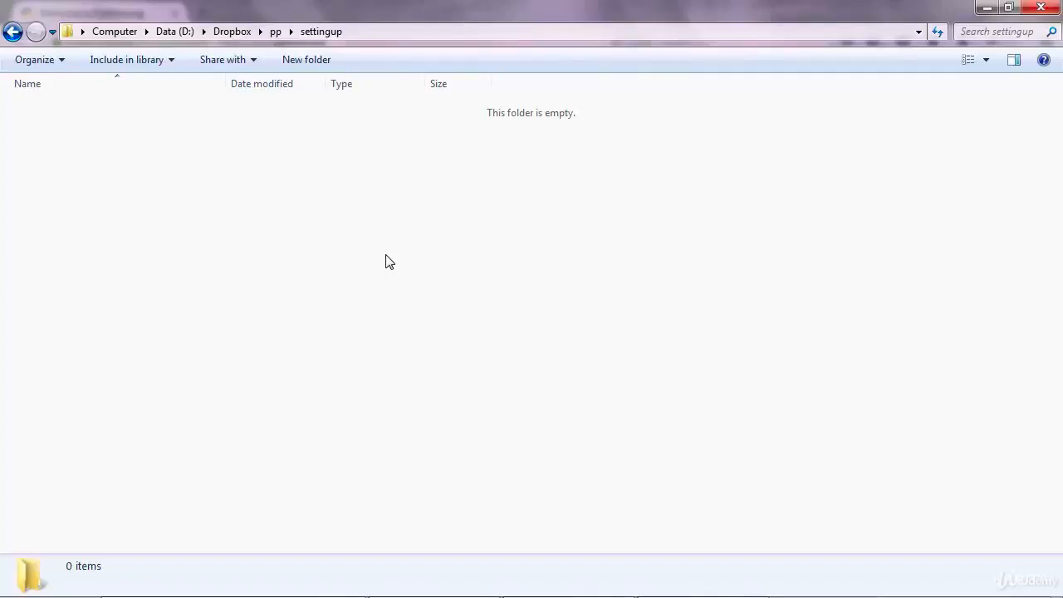
pyautogui.moveTo(162, 162)
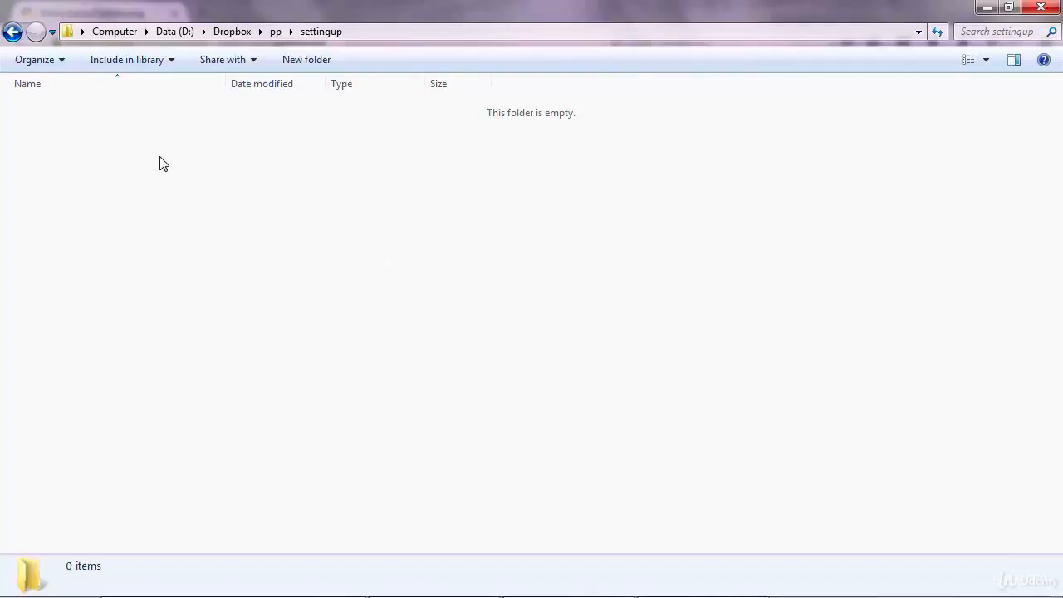
# Open the Organize dropdown menu in the empty settingup folder
pyautogui.click(38, 58)
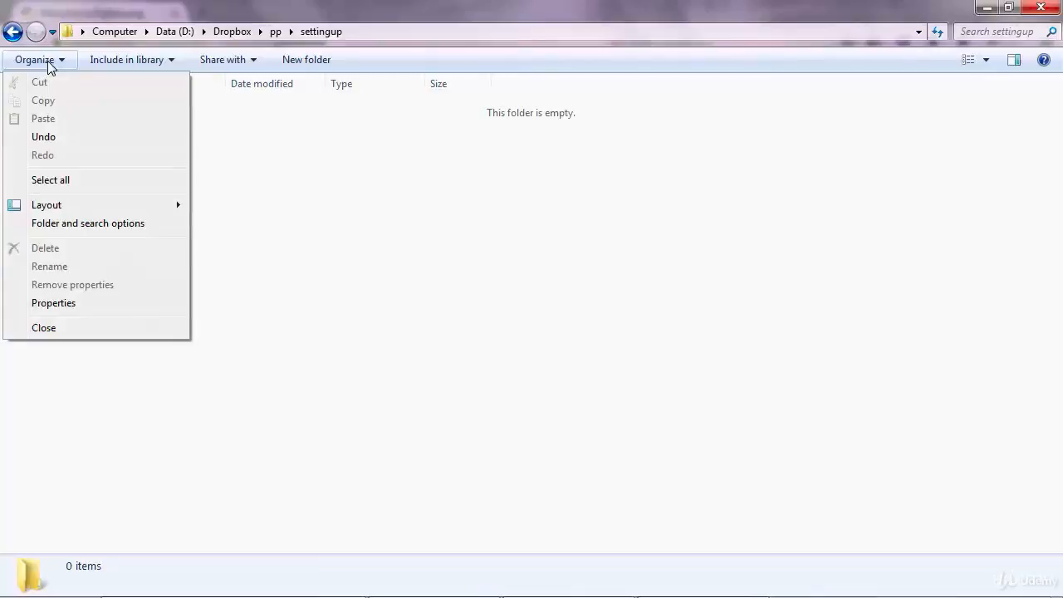
# Keep 'Hide extensions for known file types' unchecked in Folder and search options, then confirm
pyautogui.click(88, 223)
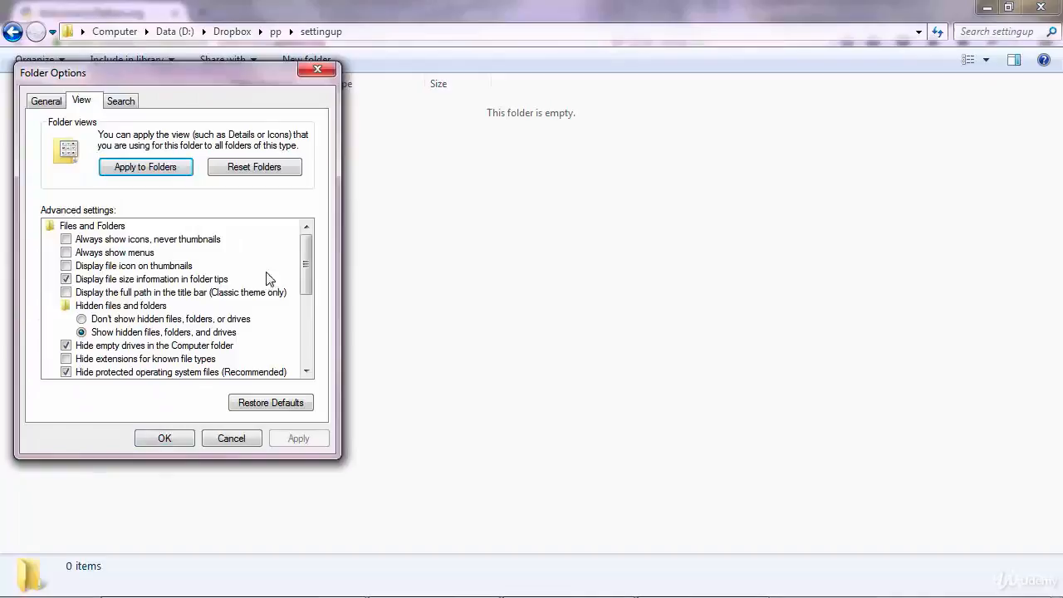
pyautogui.scroll(-3)
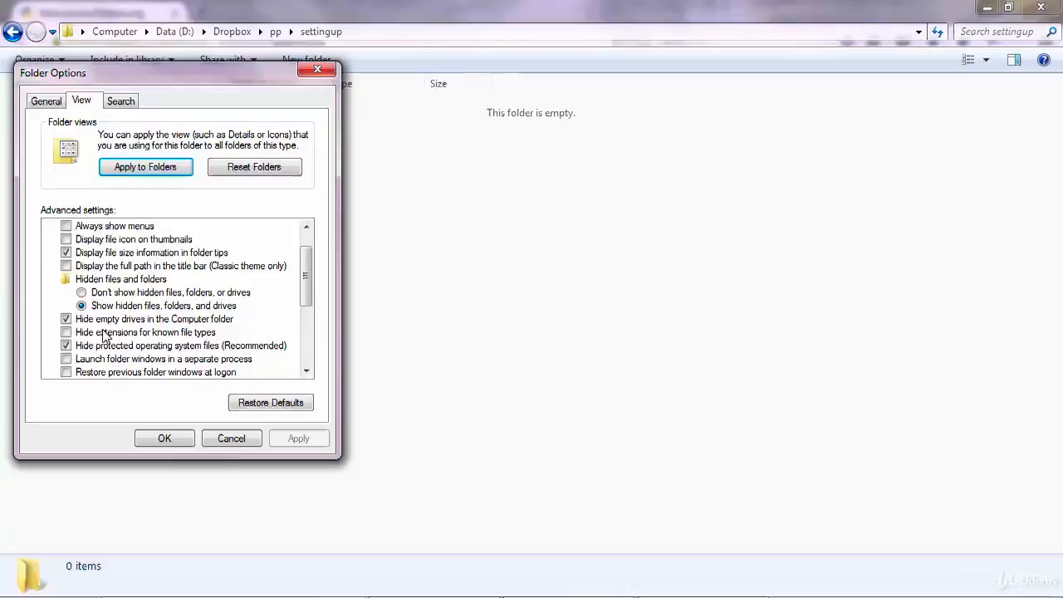
pyautogui.click(163, 437)
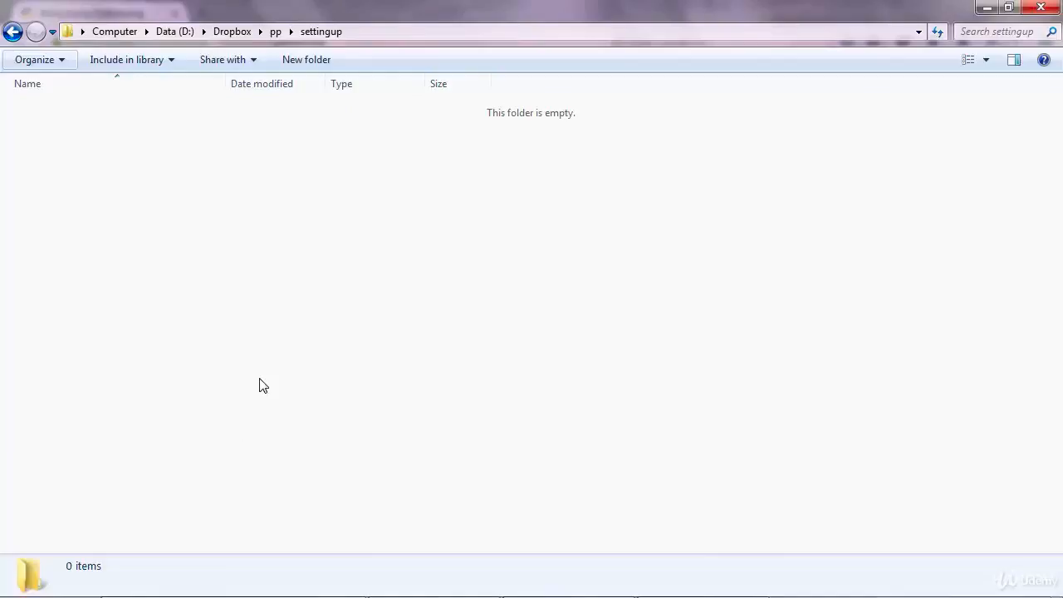
# Create a text document renamed myprogram.py, accept the extension change, and edit it in Notepad++
pyautogui.rightClick(263, 384)
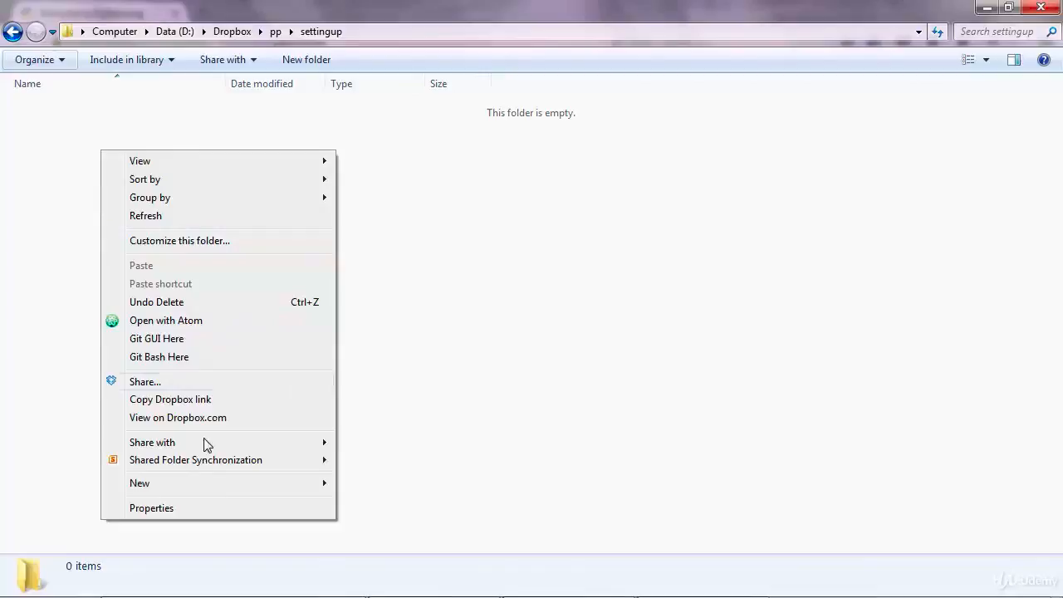
pyautogui.click(140, 482)
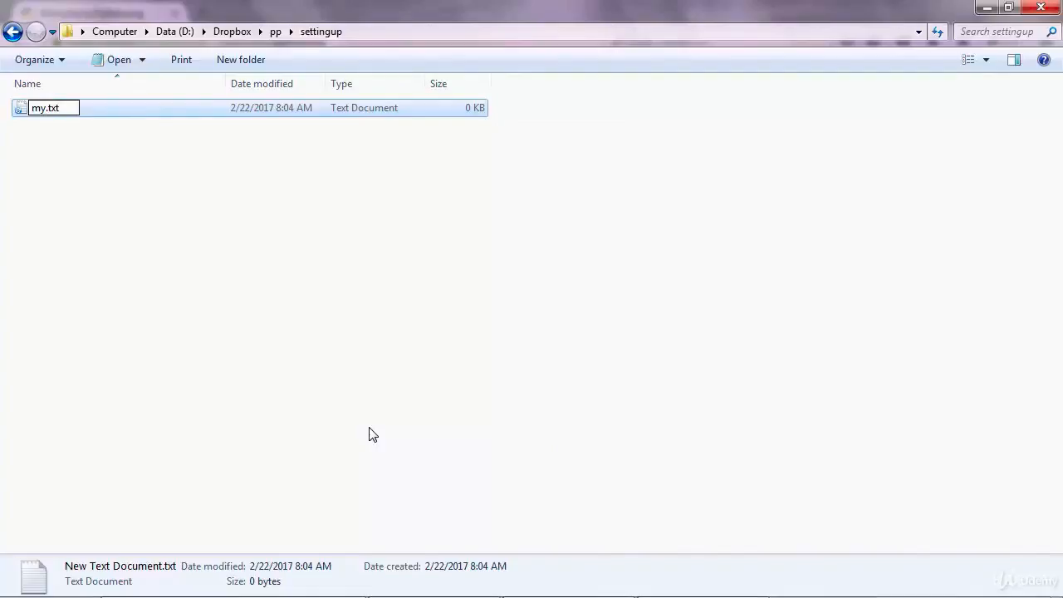
pyautogui.write('myprogram.py')
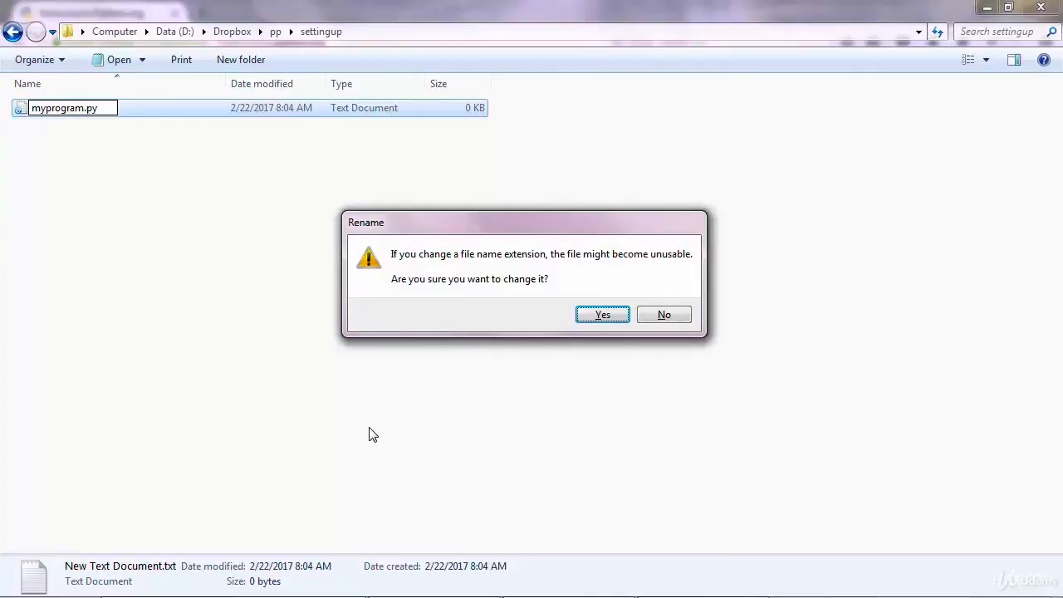
pyautogui.click(602, 313)
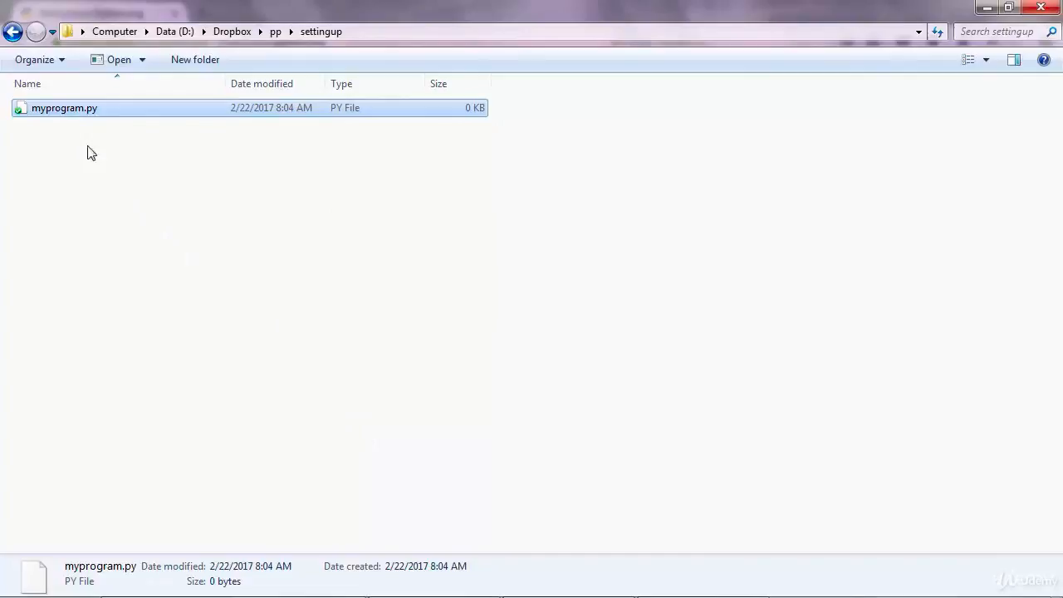
pyautogui.rightClick(63, 108)
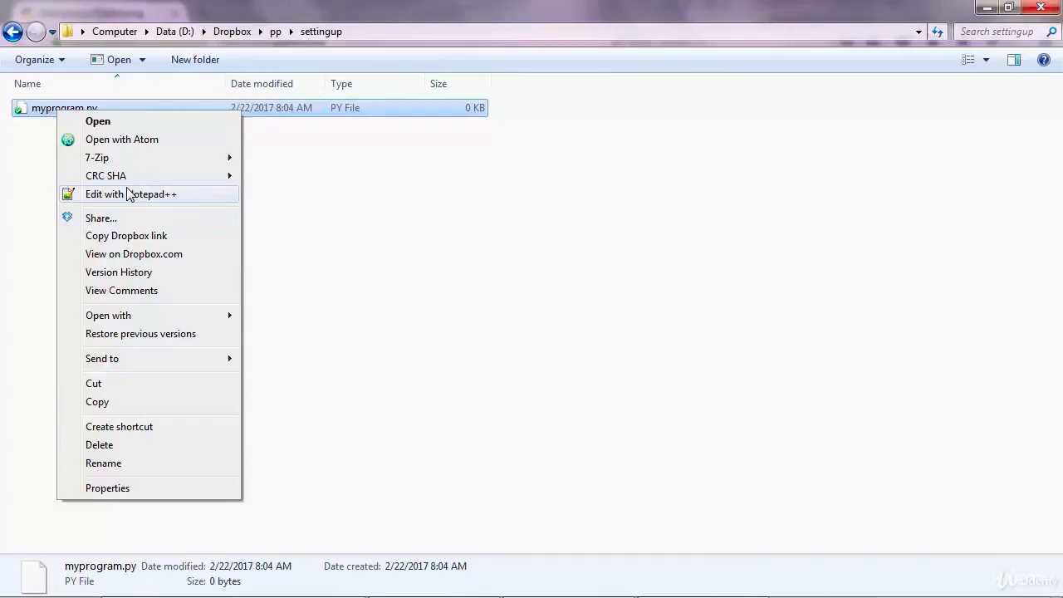
pyautogui.click(131, 194)
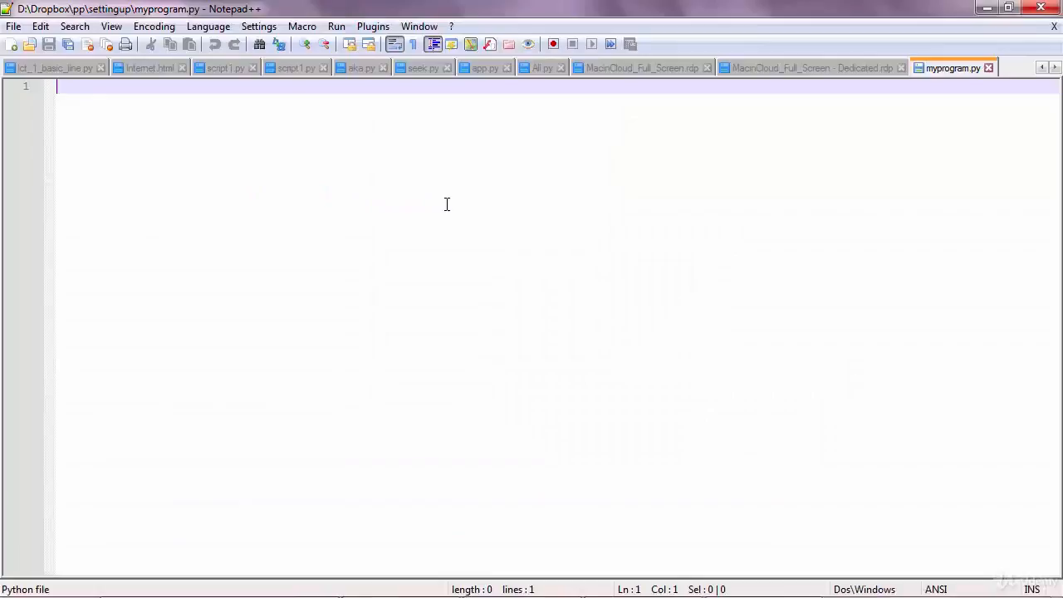
# Type the print("Hello") statement into myprogram.py
pyautogui.write('print ()')
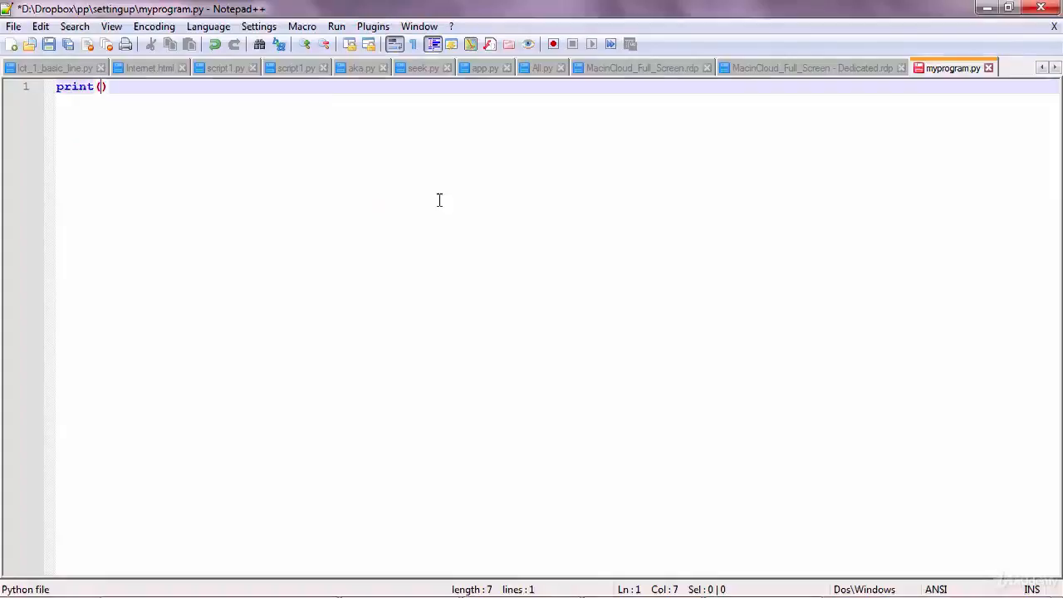
pyautogui.write('"H"')
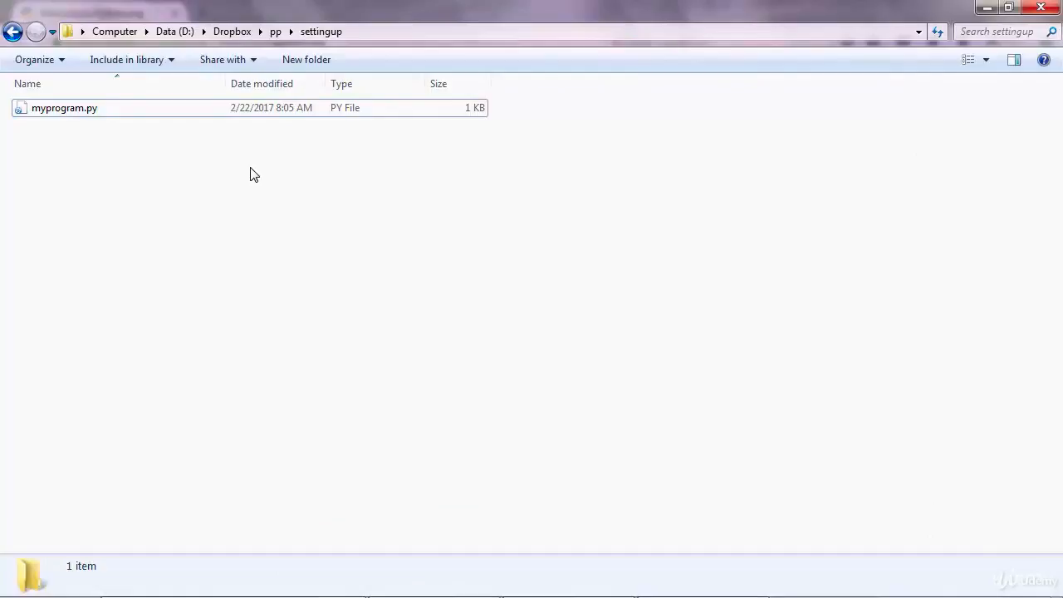
# Choose 'Open command window here' from the settingup folder's context menu
pyautogui.rightClick(254, 175)
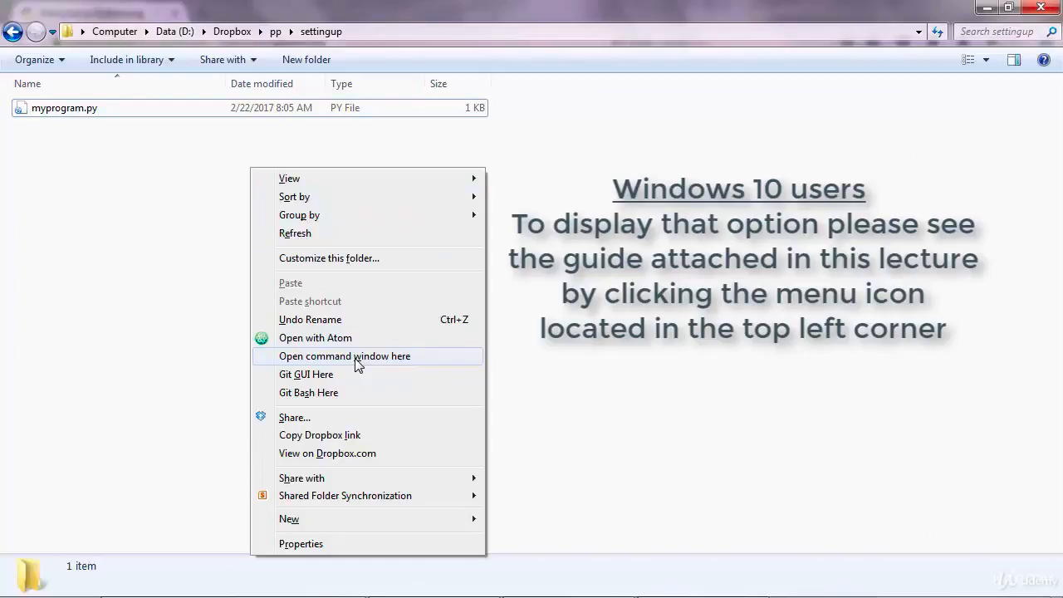
pyautogui.click(343, 356)
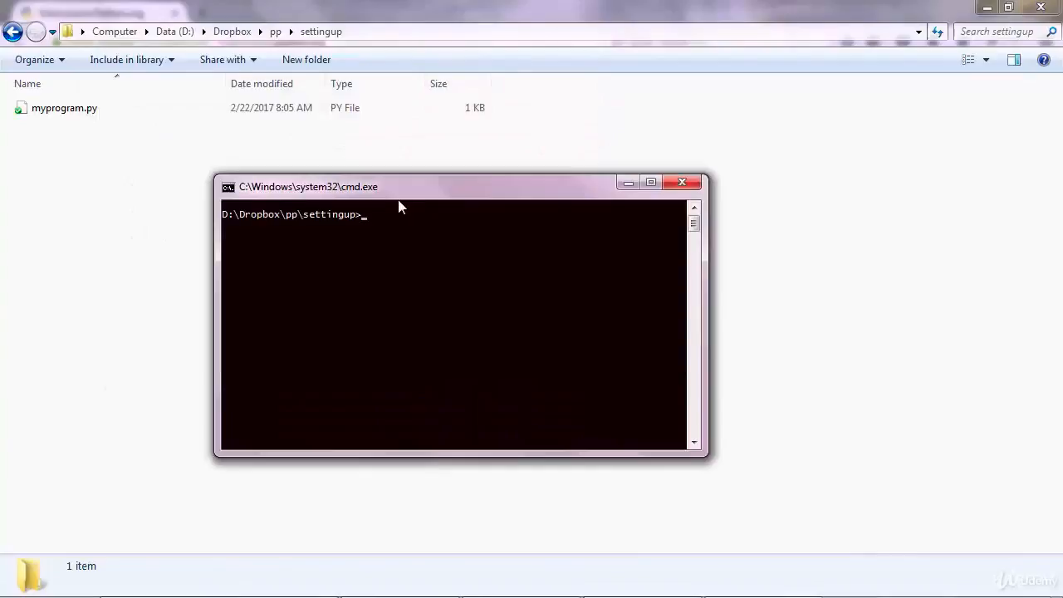
pyautogui.moveTo(346, 225)
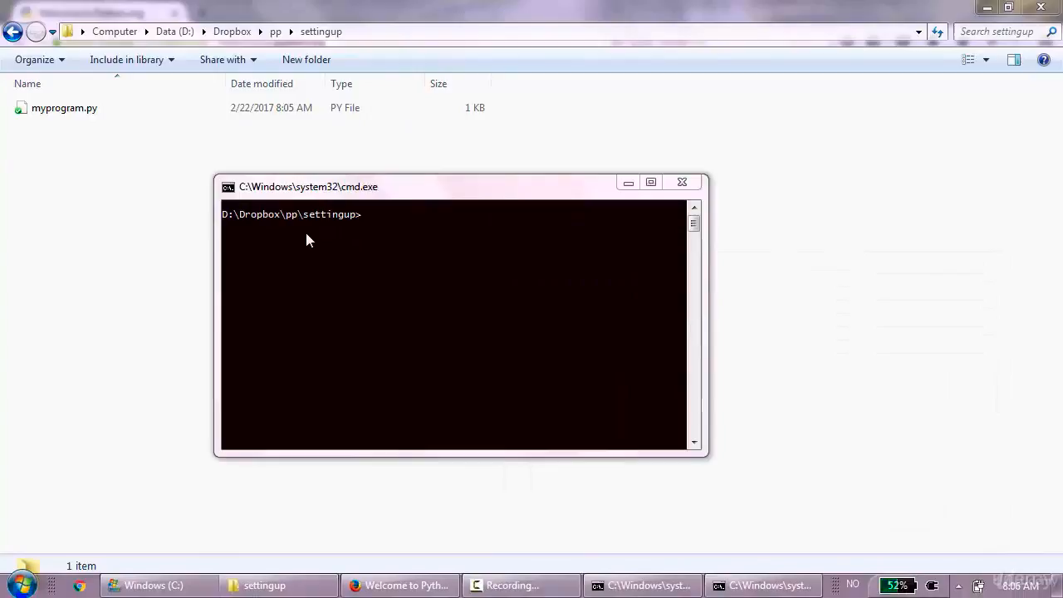
# Enter the command 'python myprogram.py' at the prompt
pyautogui.write('python')
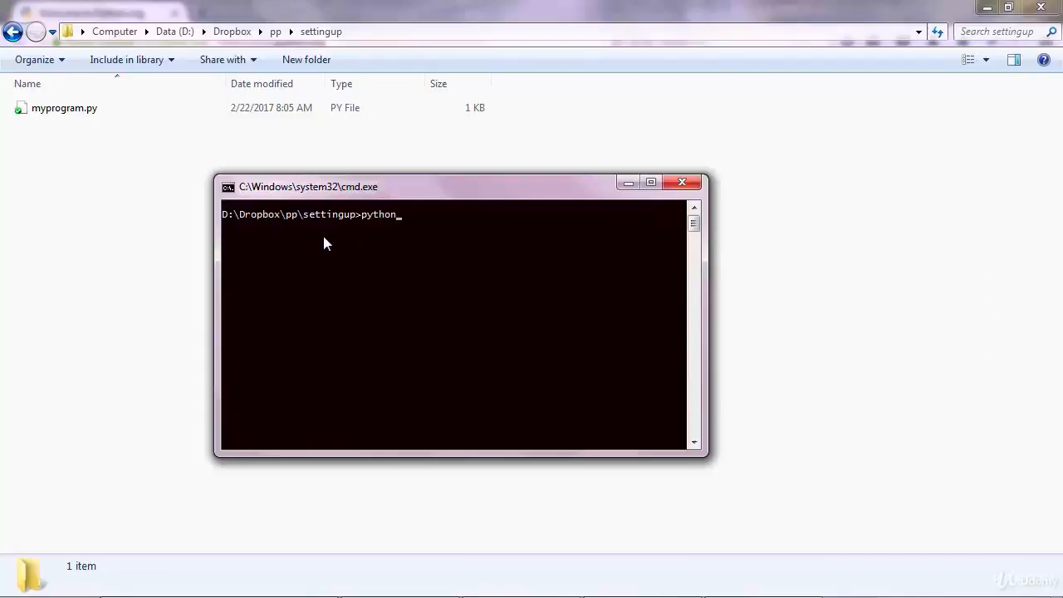
pyautogui.write('myprogram.py')
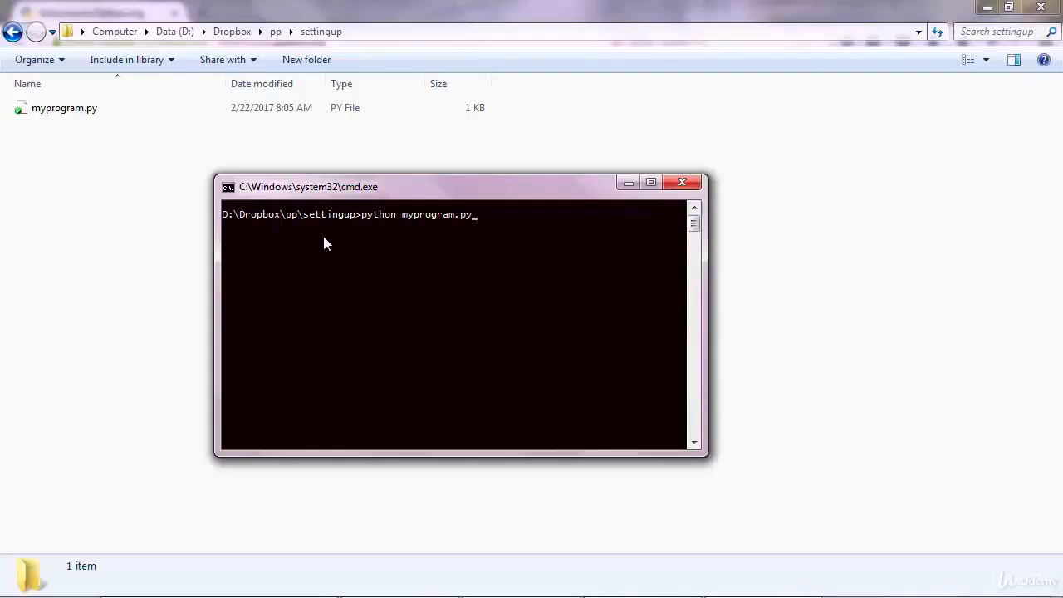
pyautogui.moveTo(410, 224)
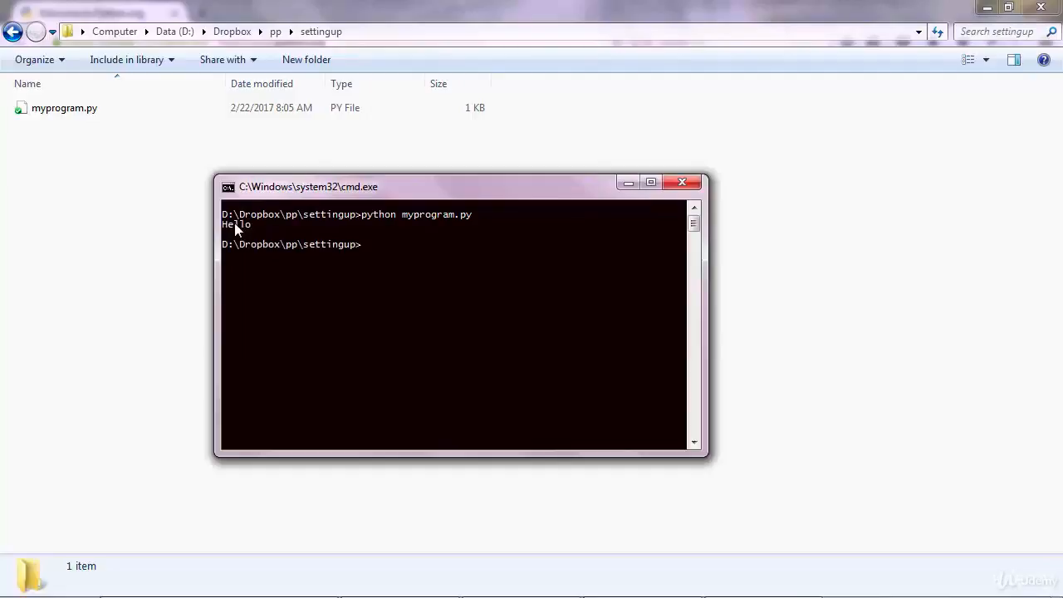
pyautogui.moveTo(374, 269)
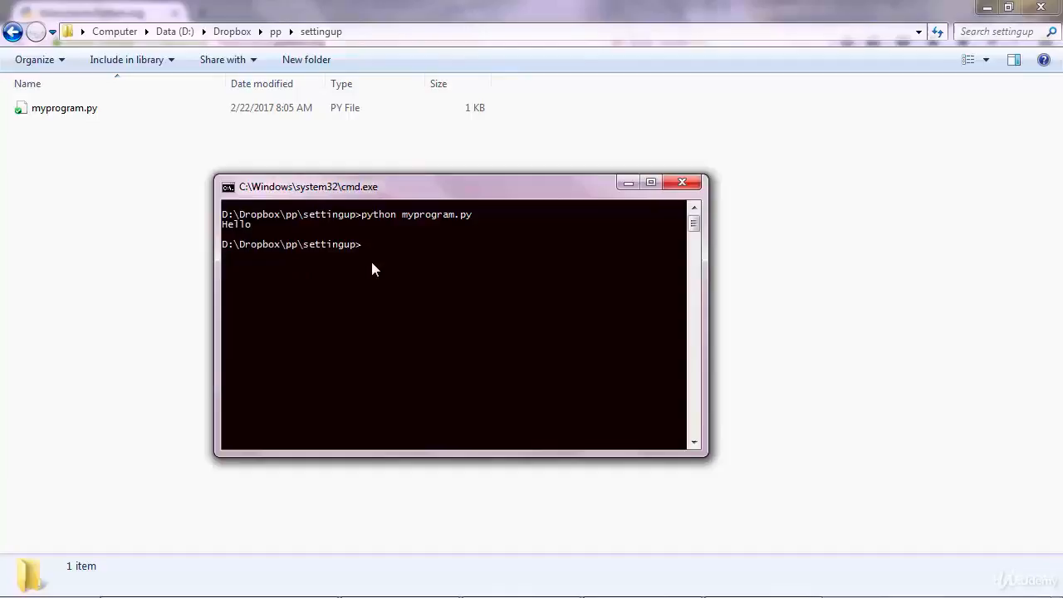
# Run 'python36 myprogram.py', then type 'python myprogram.py' again
pyautogui.write('python36 myprogram.')
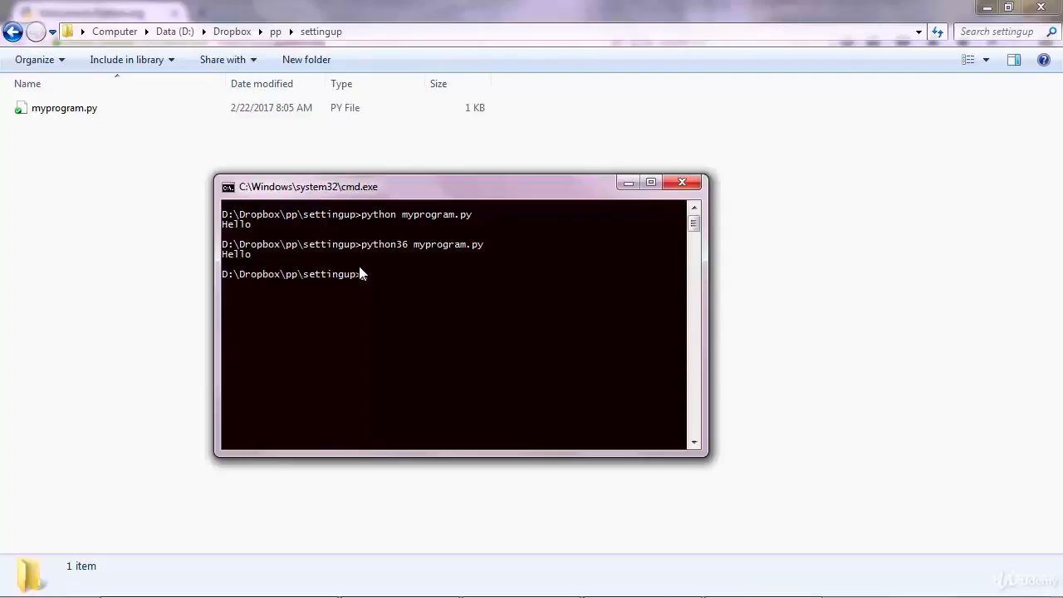
pyautogui.write('python m')
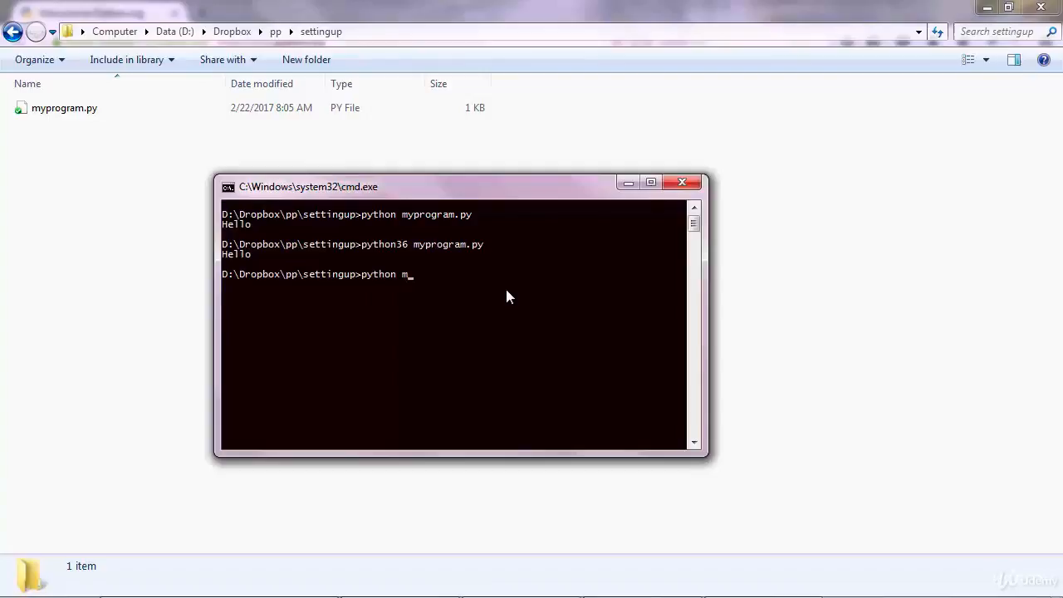
pyautogui.write('yprogram.py')
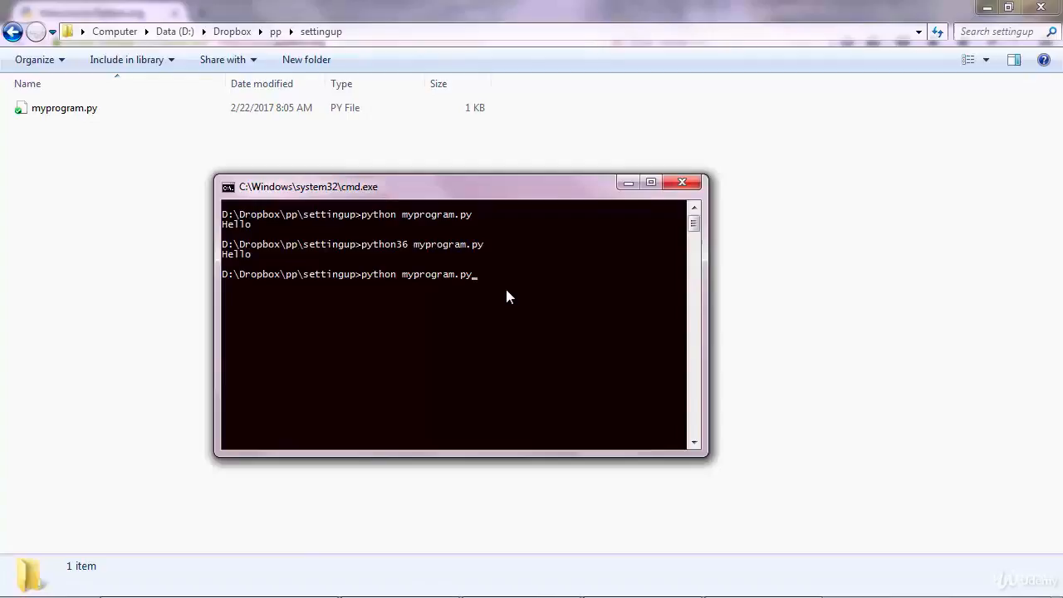